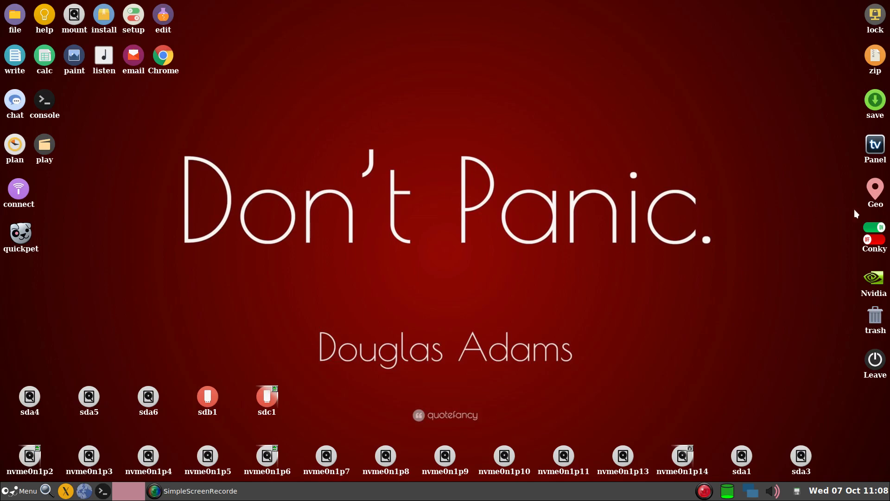
Show the Conky system monitor on the desktop and briefly look at the home folder.
click(873, 238)
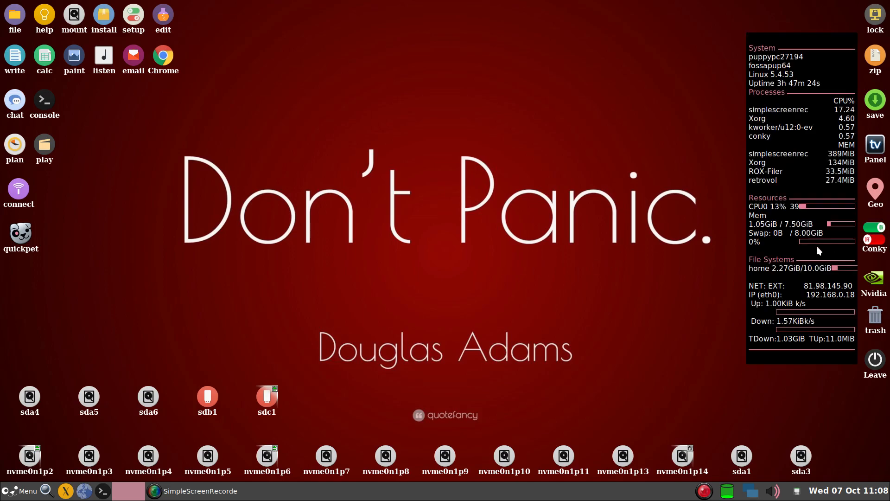
mouse_move(605, 321)
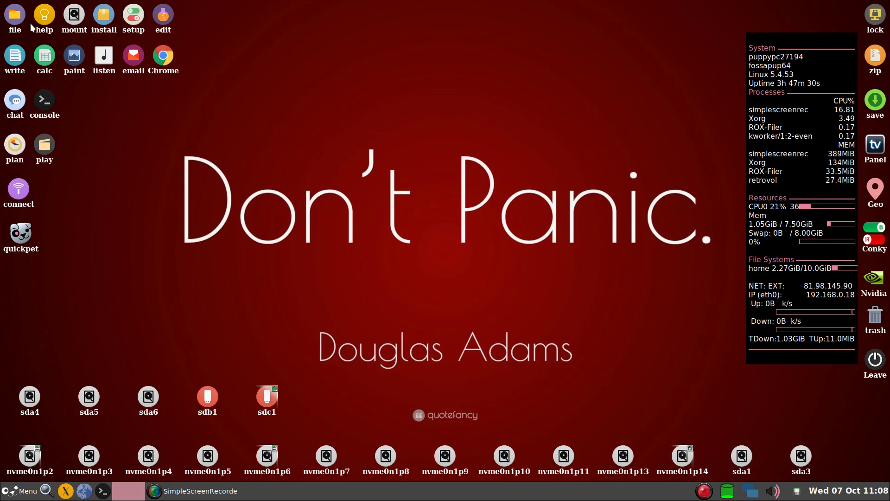
click(14, 16)
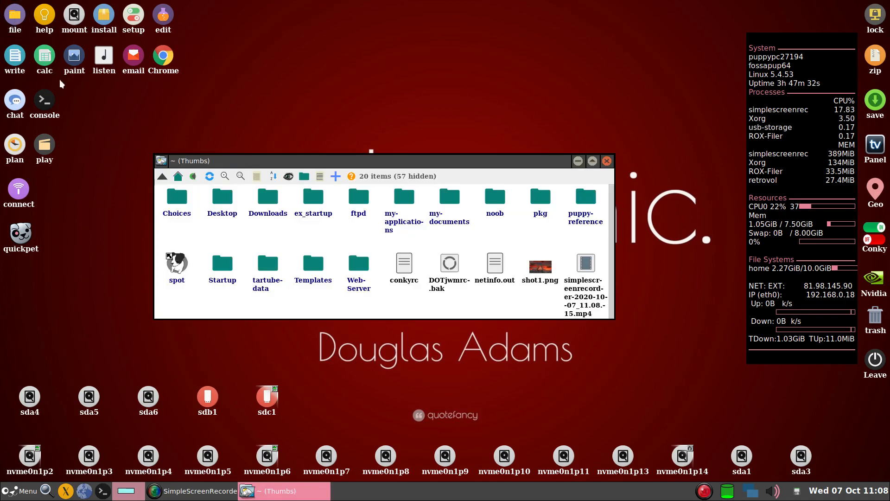
click(606, 160)
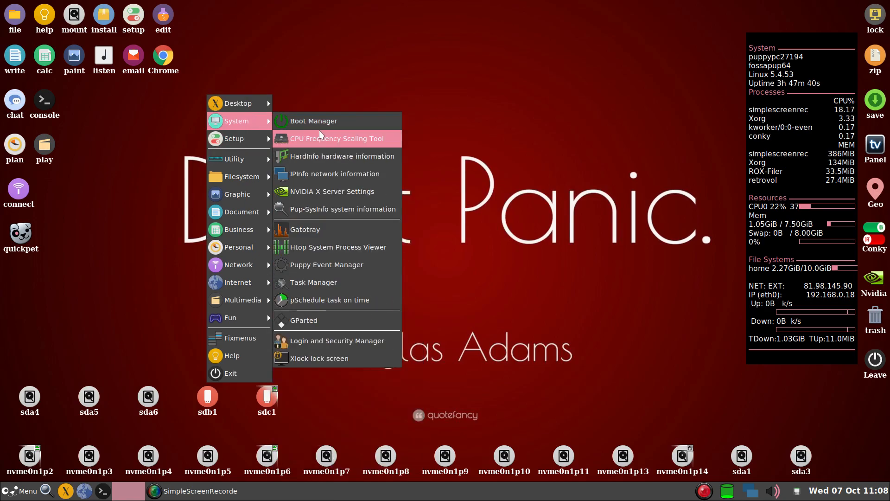
Review the process list in Task Manager, quit it, and close the ~/noob folder window.
click(314, 282)
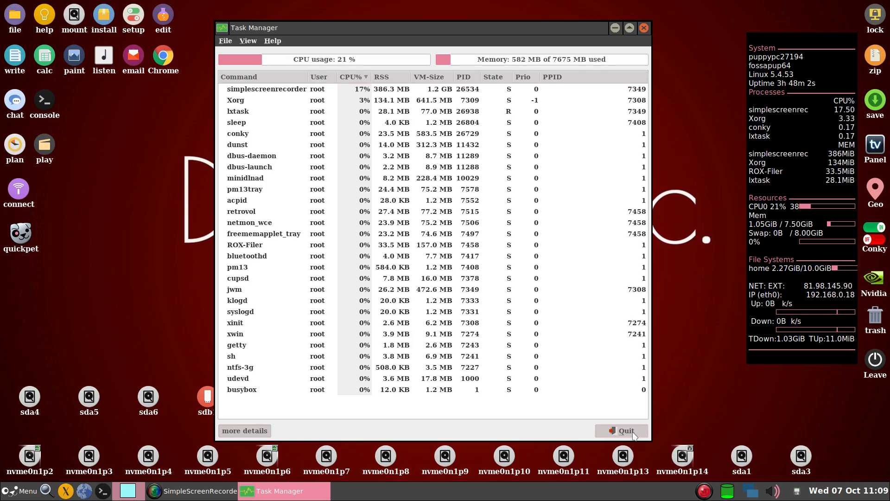
click(620, 430)
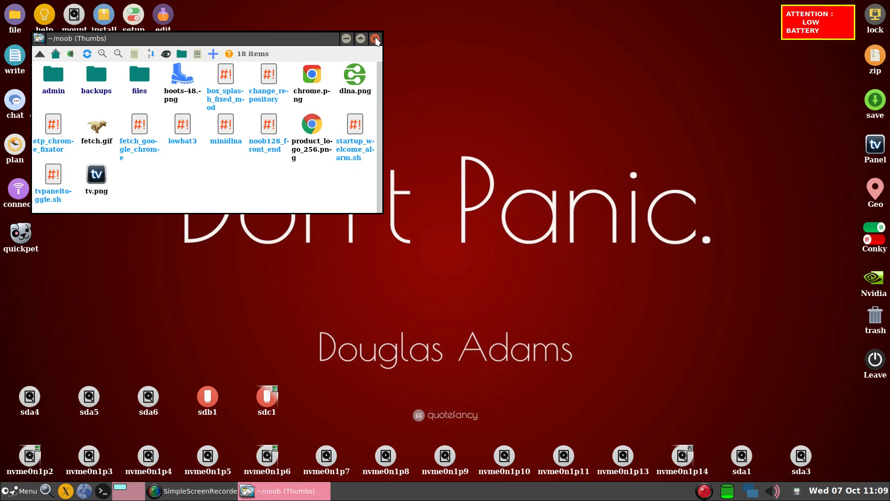
click(374, 38)
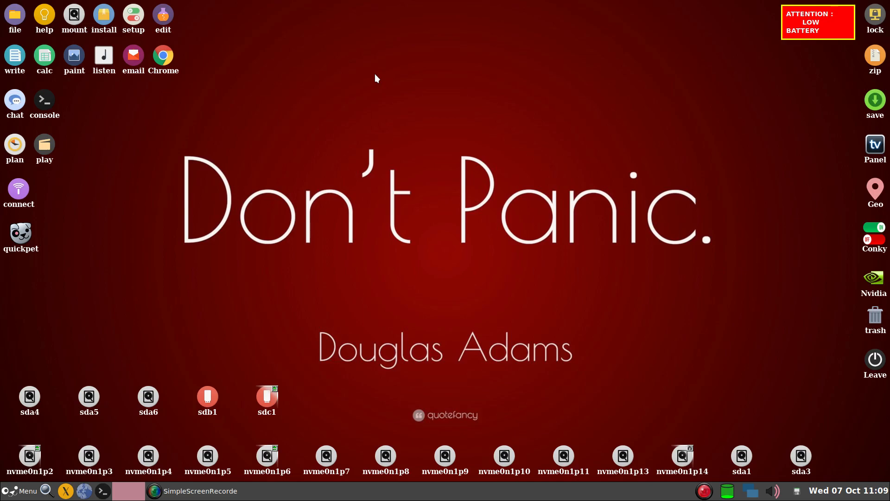
mouse_move(874, 147)
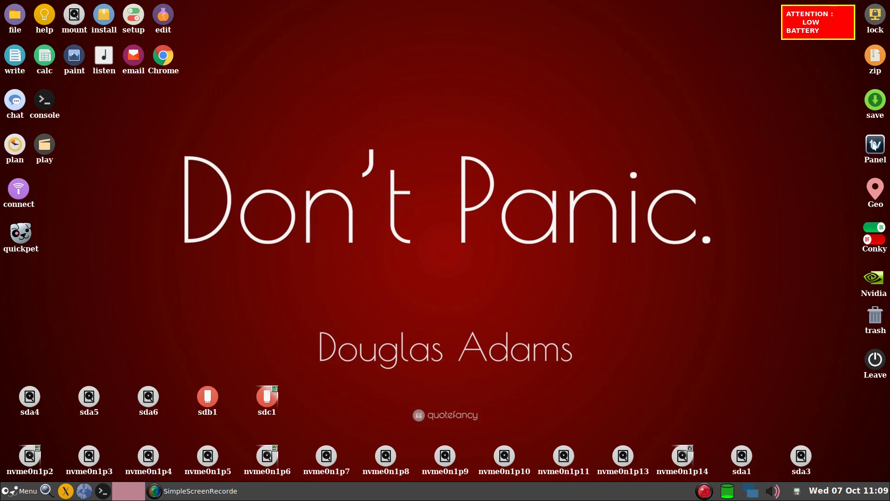
Bring up the TV Panel with its news channel tiles such as BBC News, Sky News and Al Jazeera.
click(875, 144)
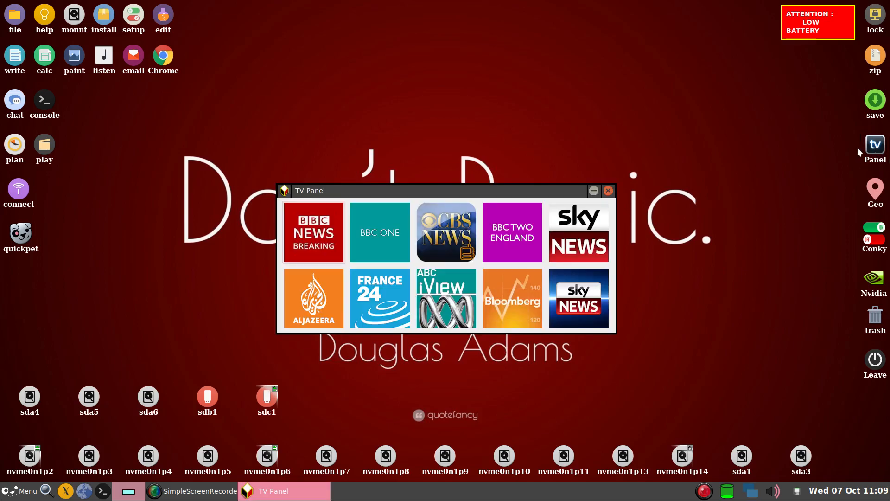
mouse_move(707, 237)
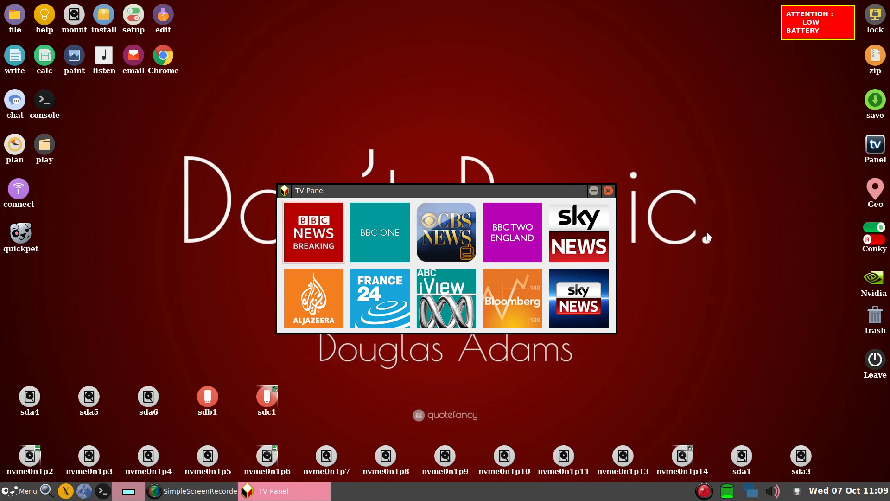
mouse_move(690, 139)
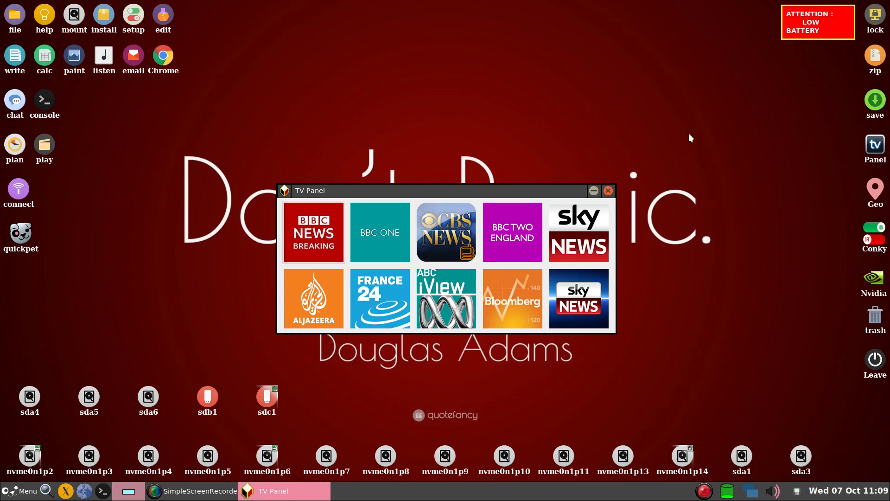
mouse_move(707, 153)
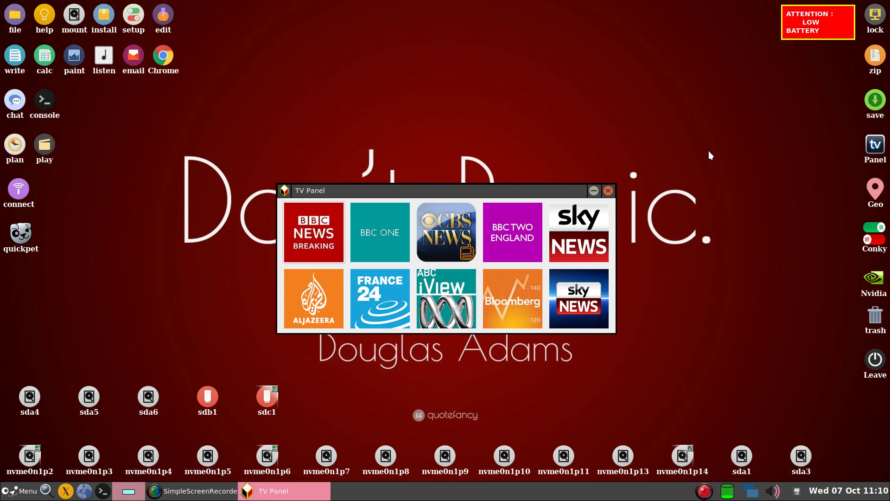
mouse_move(713, 155)
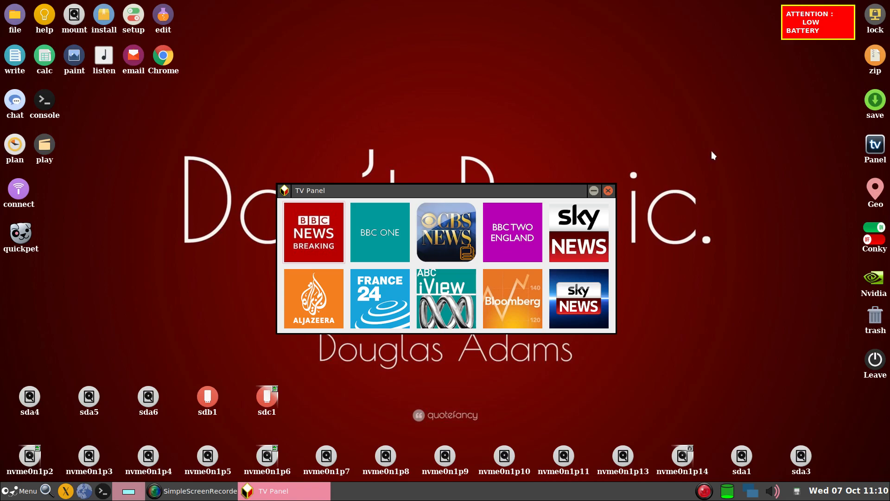
mouse_move(715, 156)
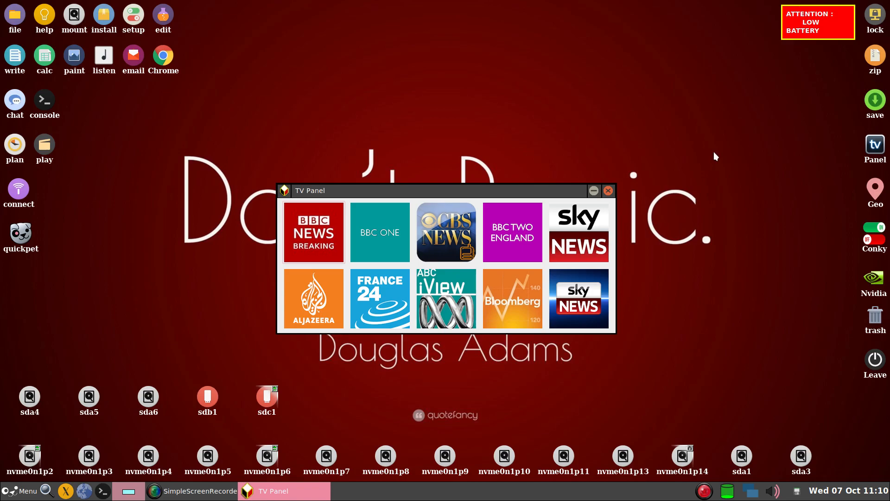
mouse_move(682, 159)
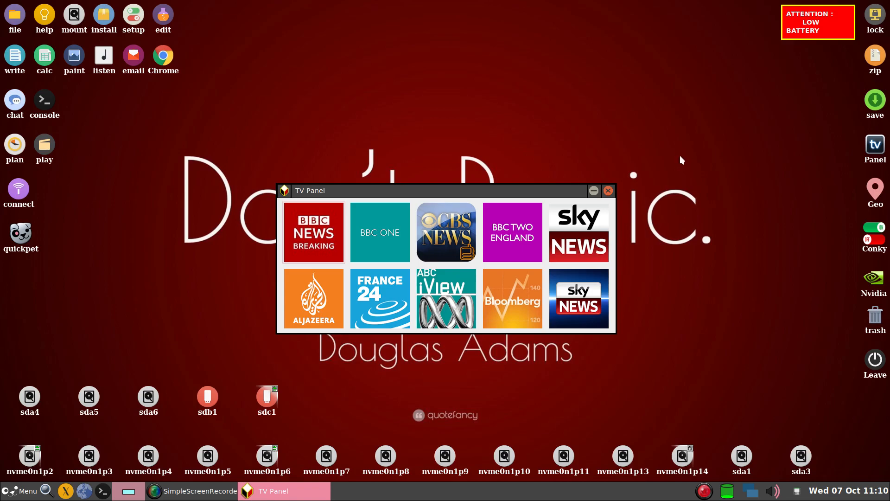
mouse_move(685, 167)
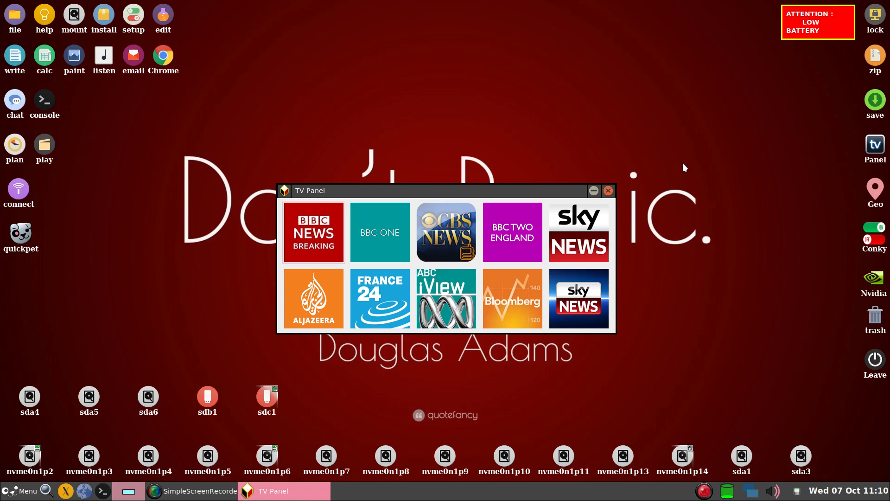
mouse_move(589, 239)
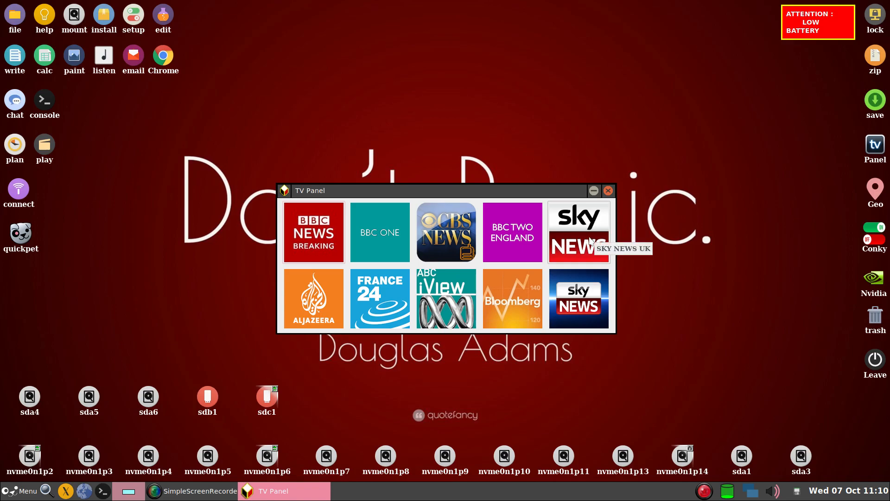
mouse_move(578, 298)
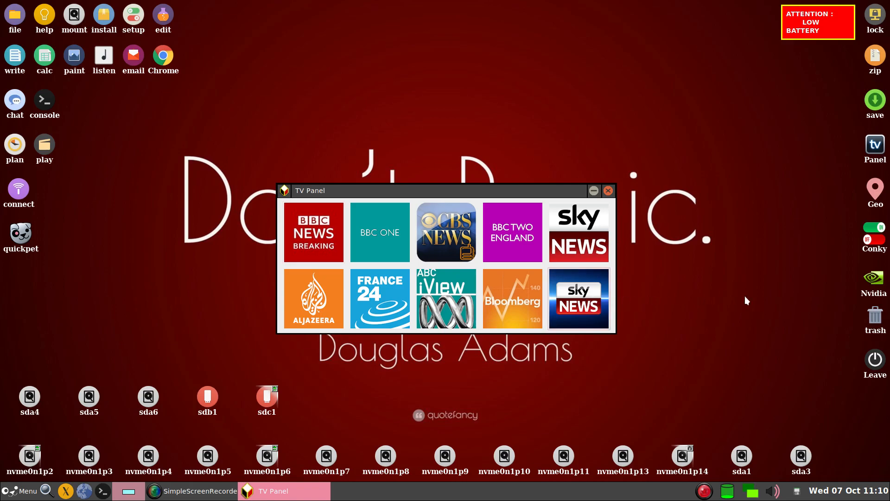
mouse_move(827, 64)
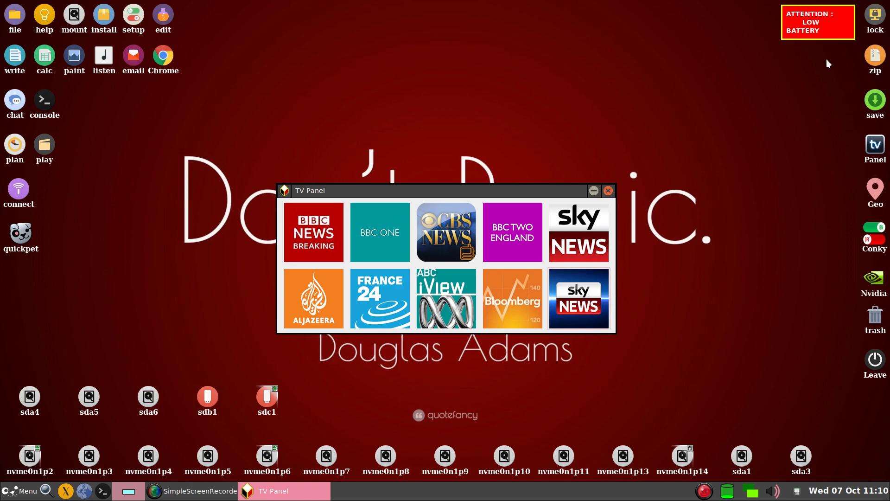
click(577, 298)
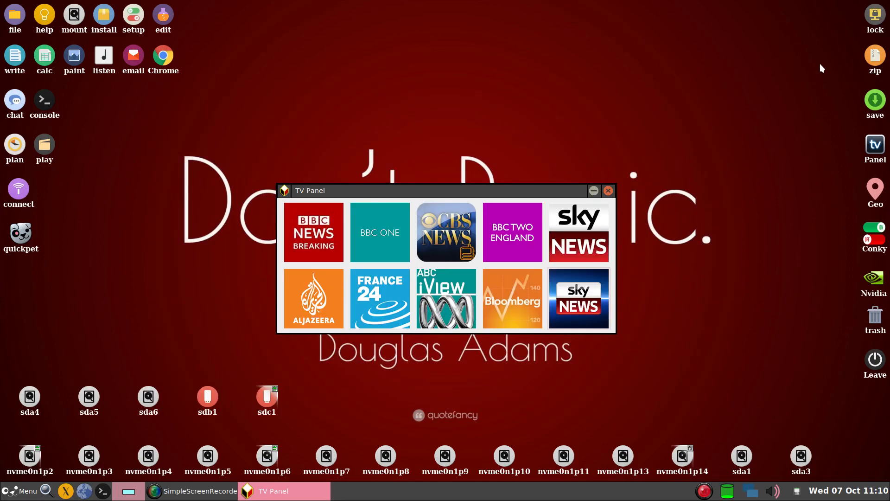
Run Get Latest Chrome Version from the Internet menu as a first fetch attempt.
click(606, 190)
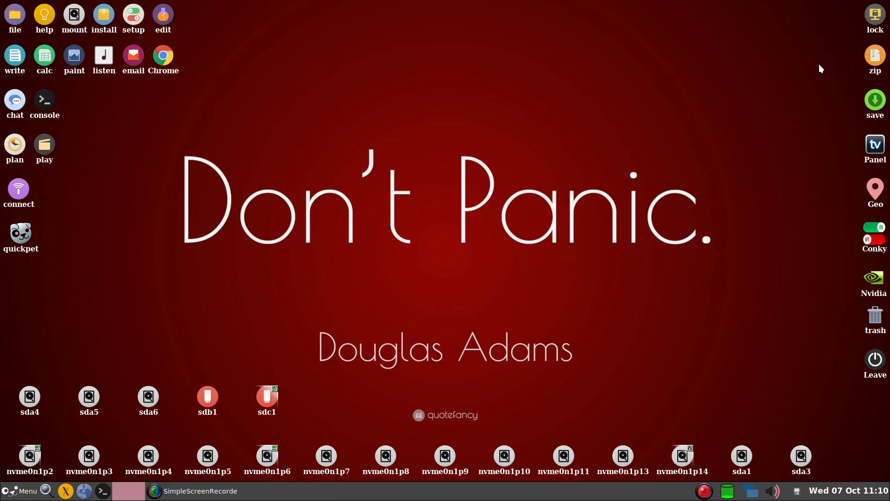
mouse_move(719, 101)
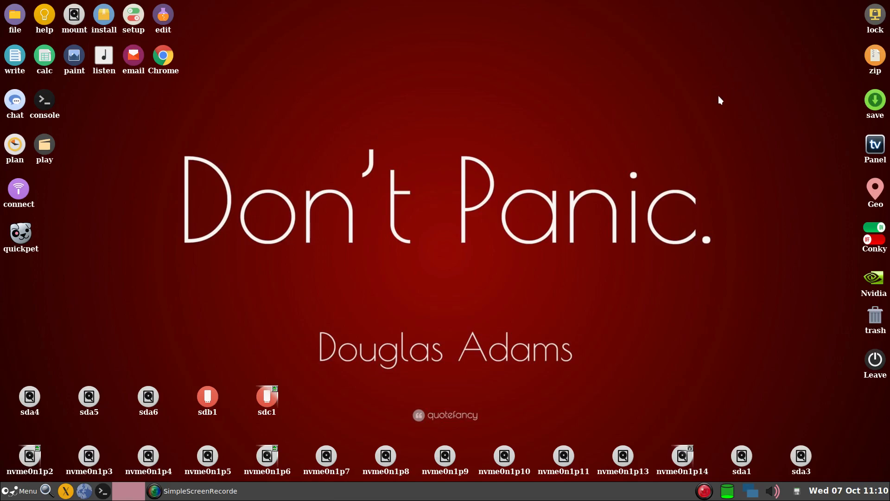
mouse_move(296, 77)
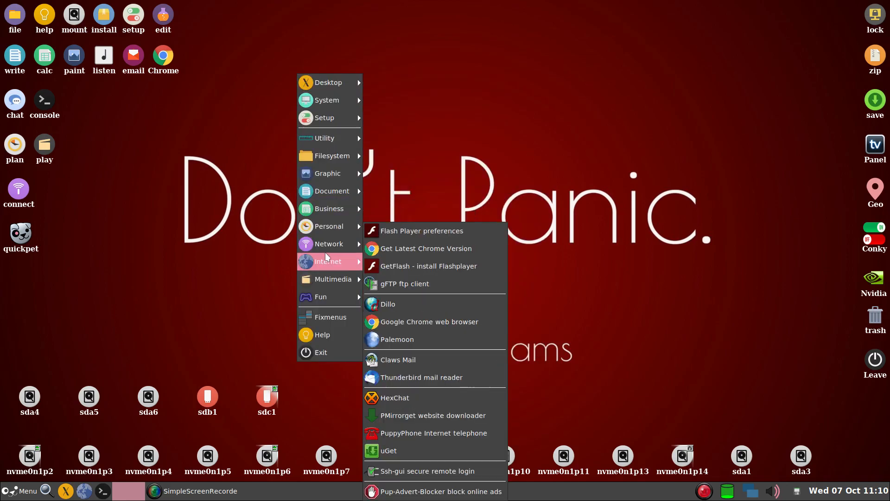
mouse_move(426, 248)
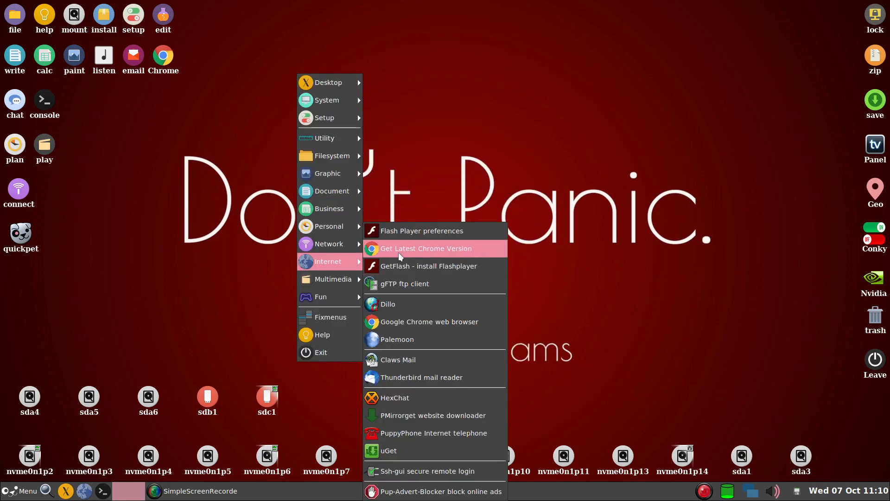
mouse_move(433, 252)
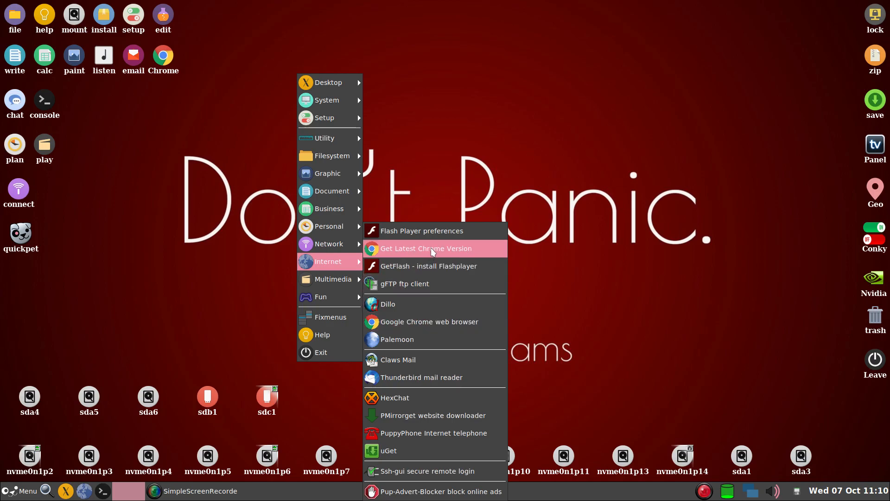
click(426, 249)
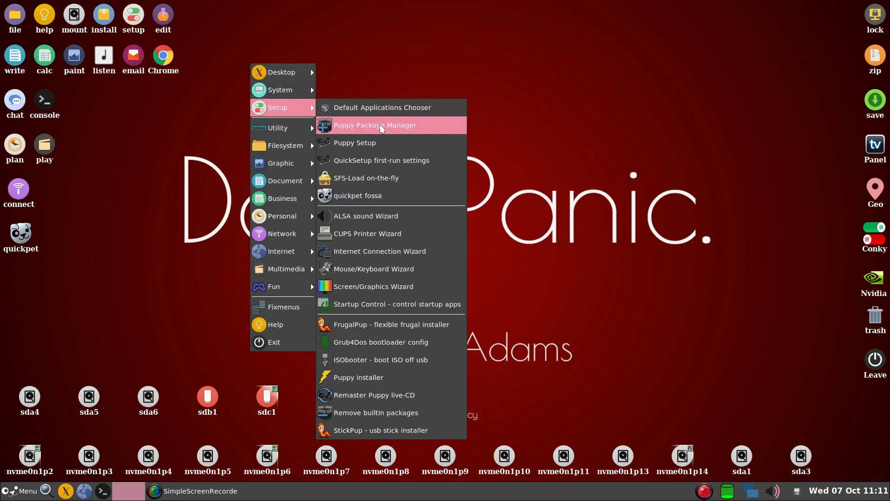
Uninstall google-chrome-stable_current_amd64 in Puppy Package Manager and dismiss the removal report.
click(375, 125)
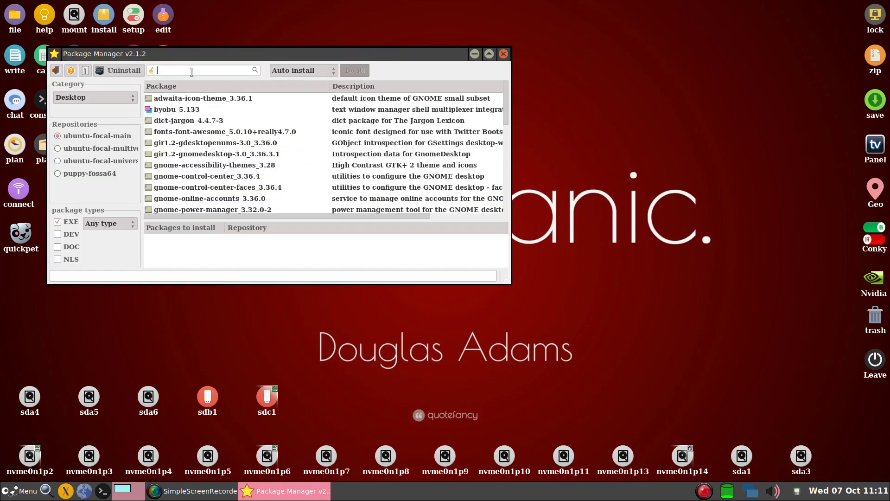
click(123, 70)
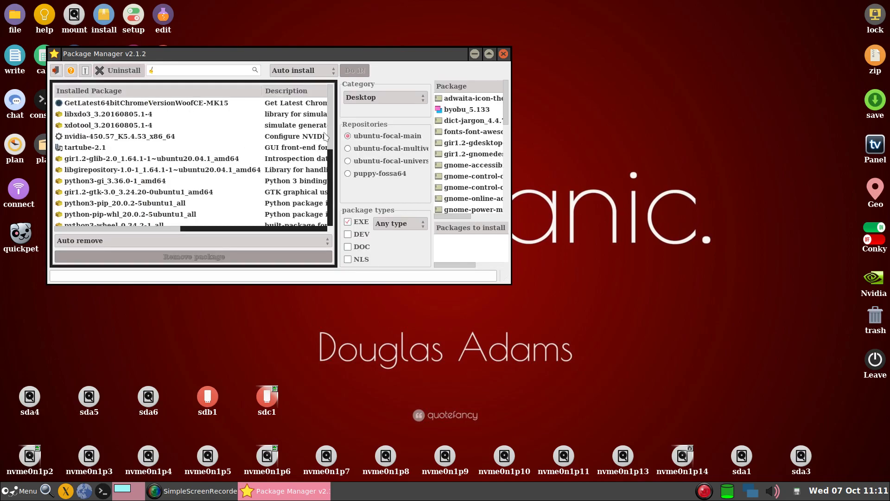
scroll(down, 3)
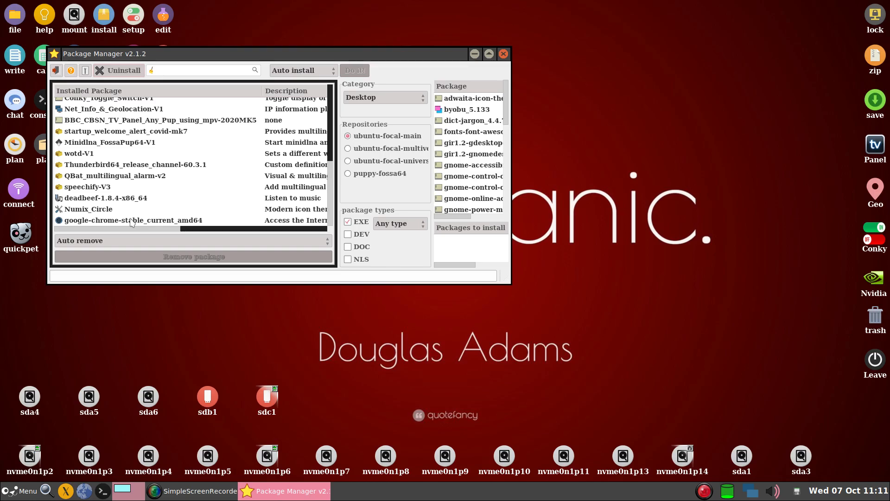
click(132, 221)
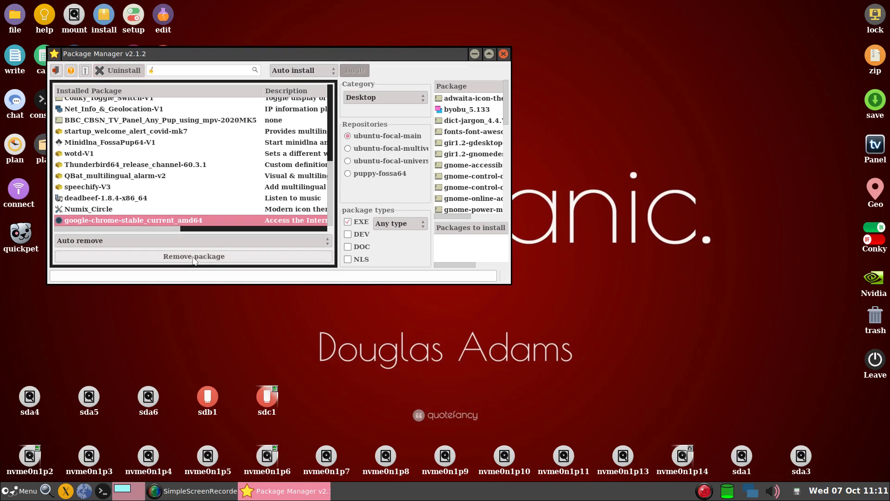
click(193, 256)
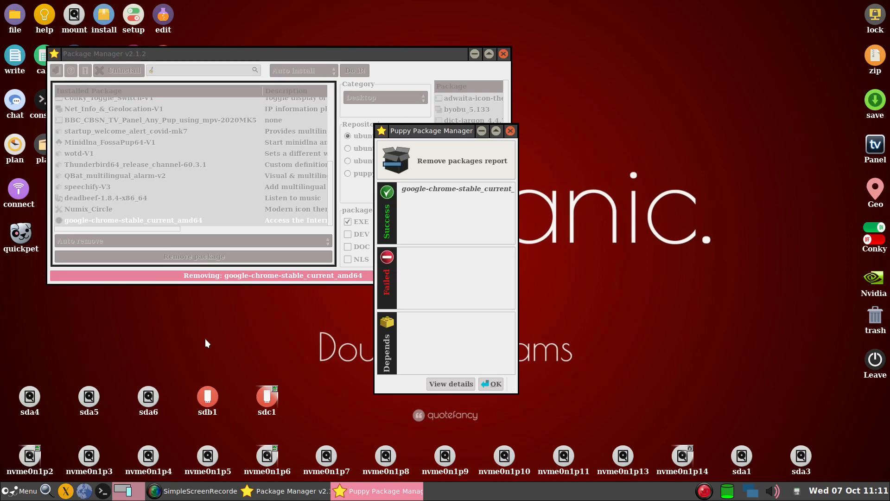
mouse_move(534, 179)
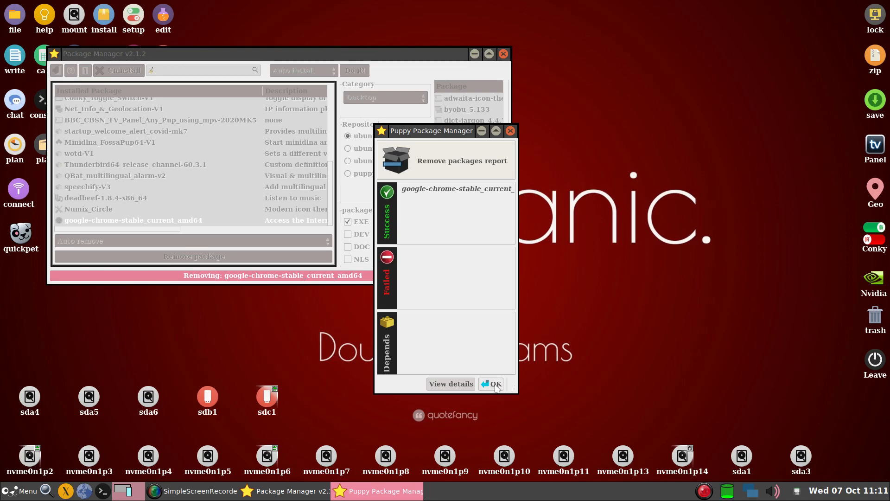
click(495, 383)
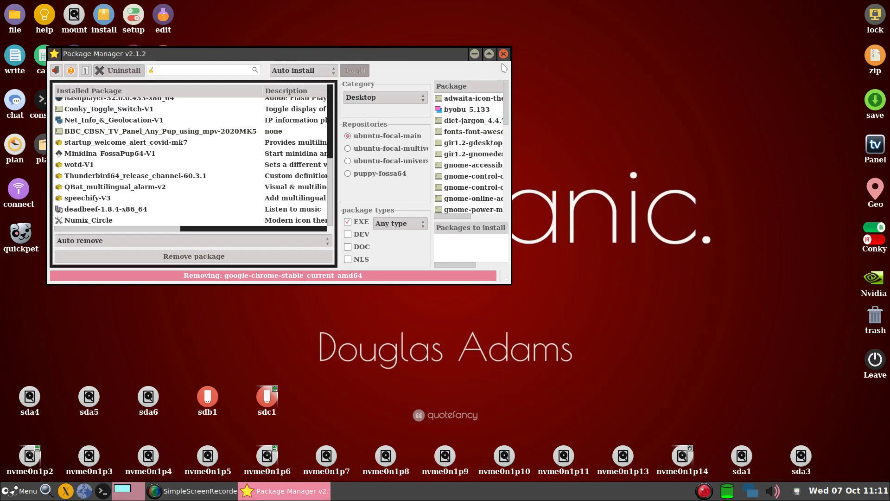
Close the package manager and fetch the latest Chrome again until the install prompt appears.
click(502, 54)
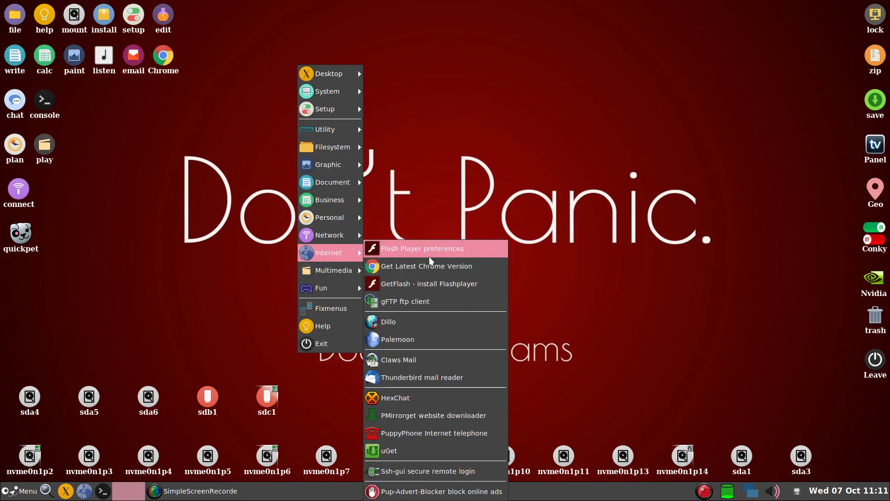
mouse_move(427, 267)
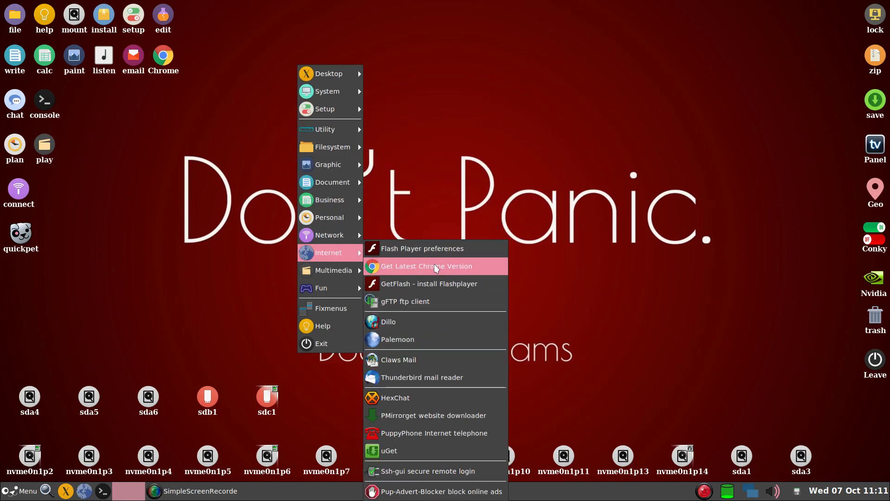
mouse_move(484, 271)
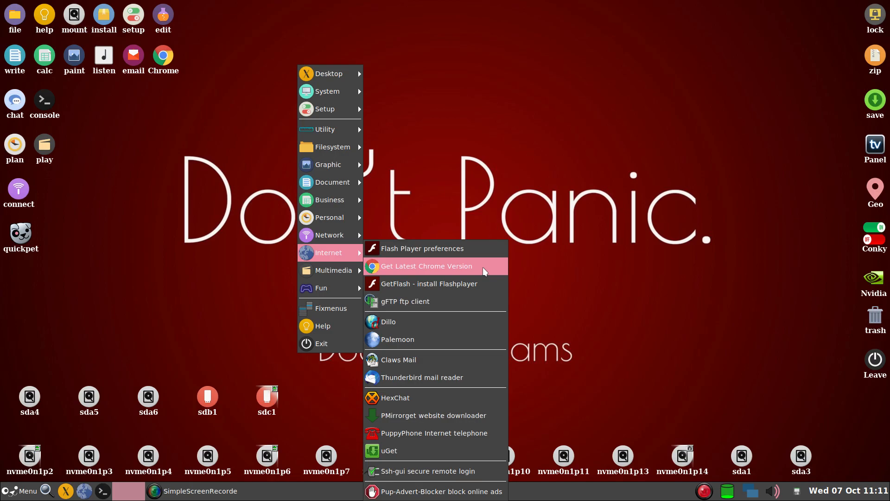
click(427, 266)
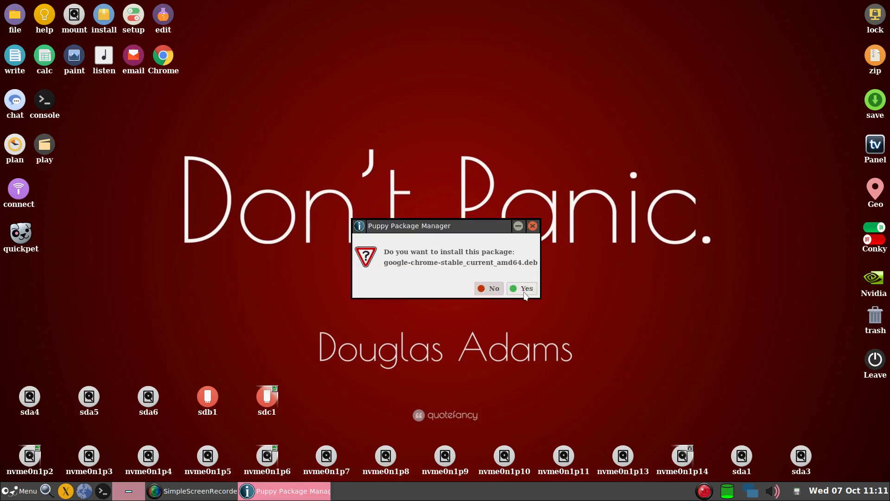
Confirm installing google-chrome-stable_current_amd64.deb and acknowledge the success message.
click(524, 288)
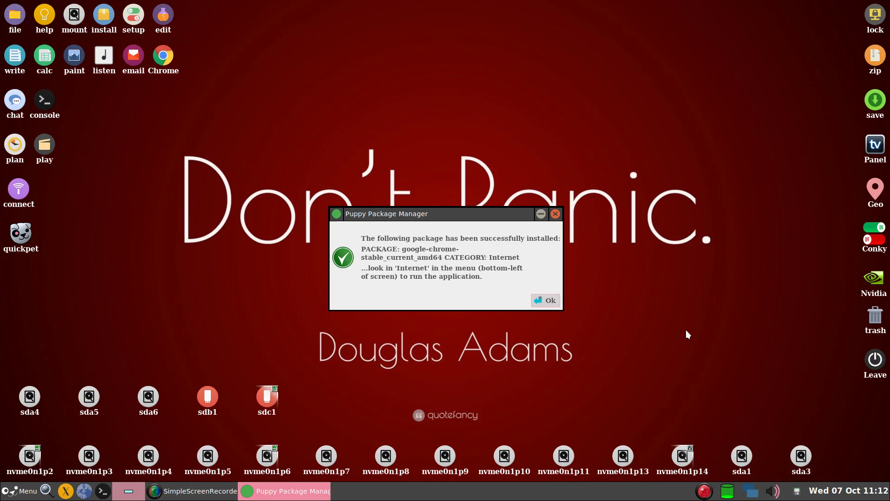
mouse_move(683, 332)
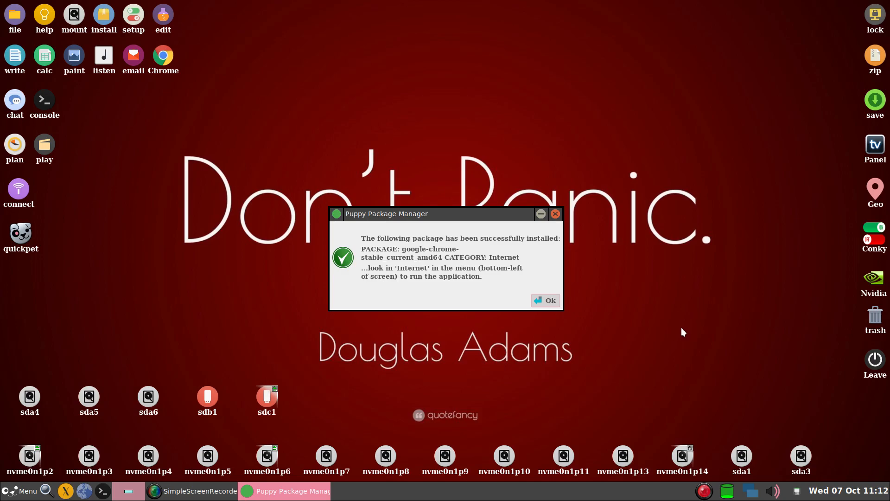
mouse_move(549, 300)
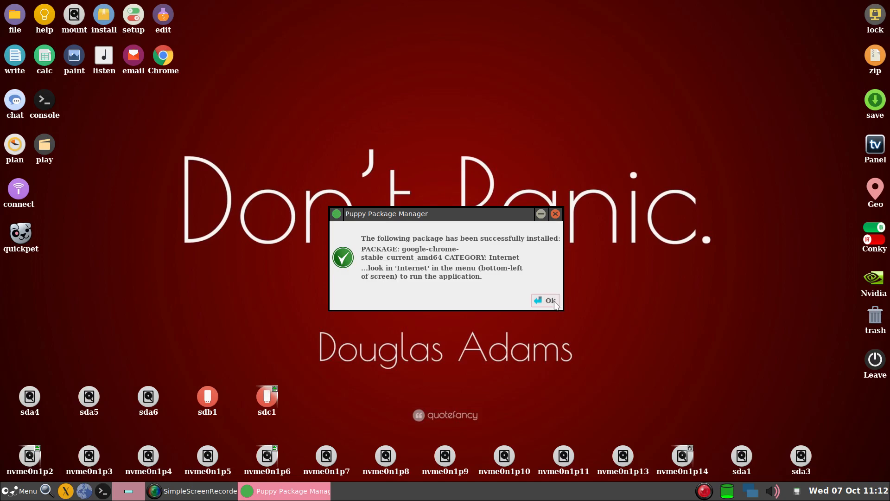
click(544, 299)
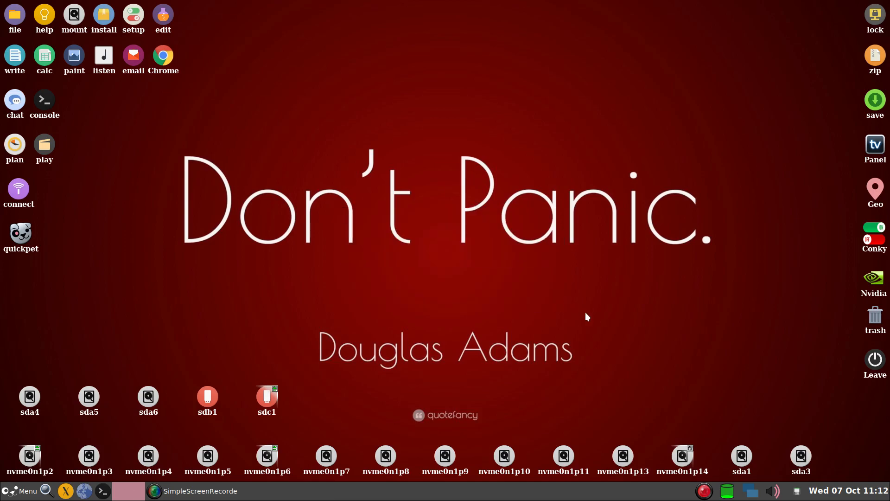